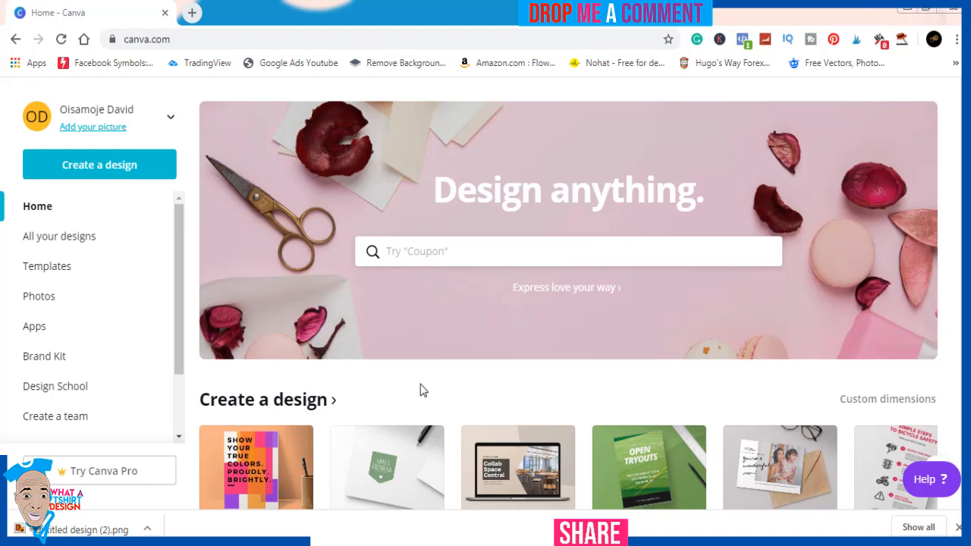
mouse_move(317, 346)
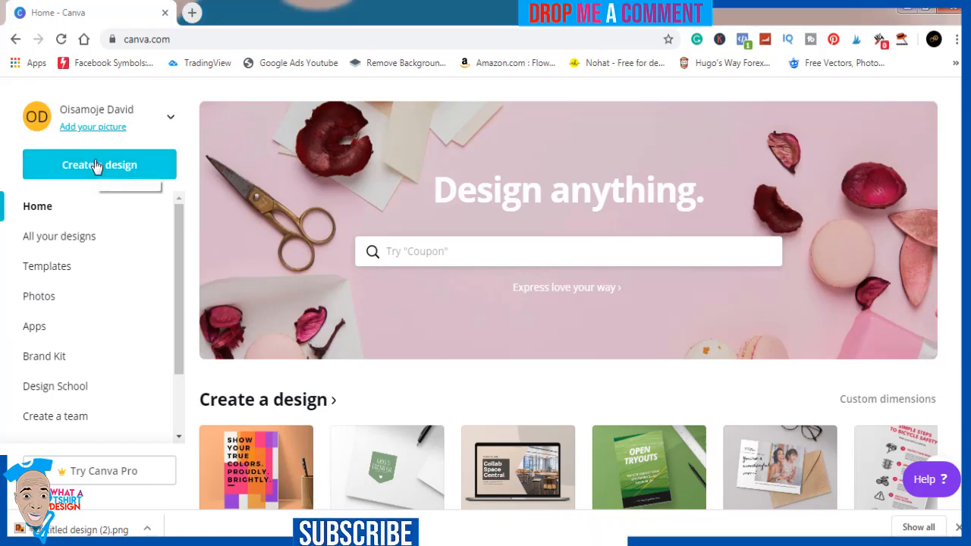
Create a blank custom-size Canva design of 4500 × 5400 px
text(4500)
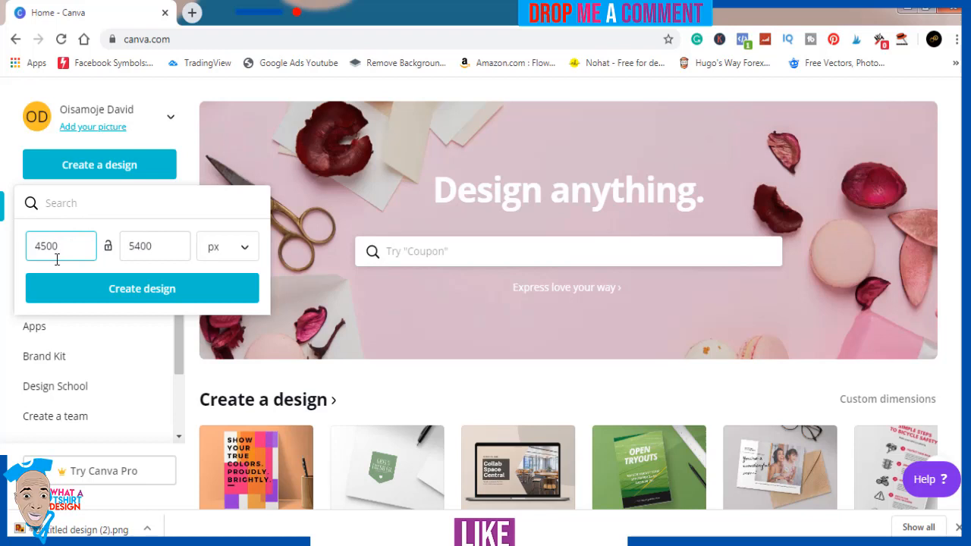
mouse_move(115, 257)
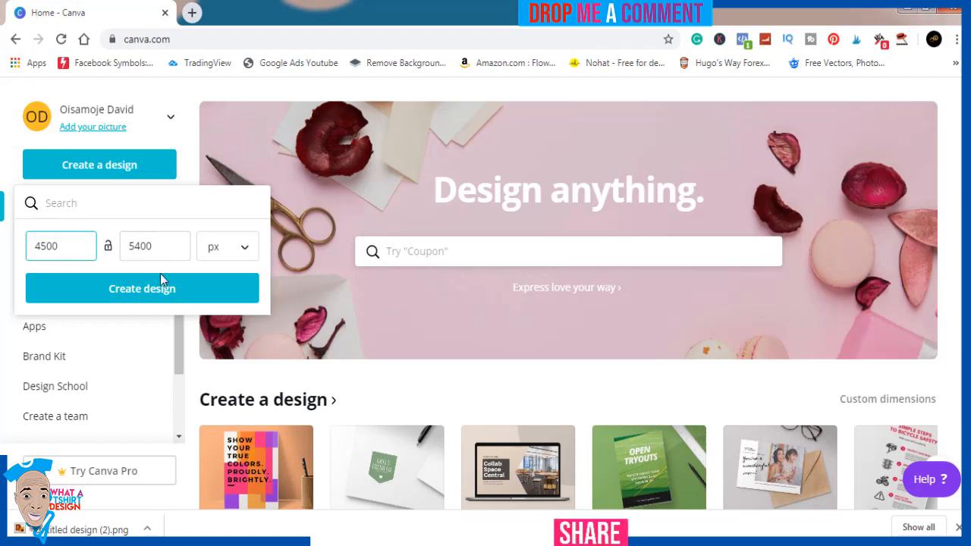
click(143, 288)
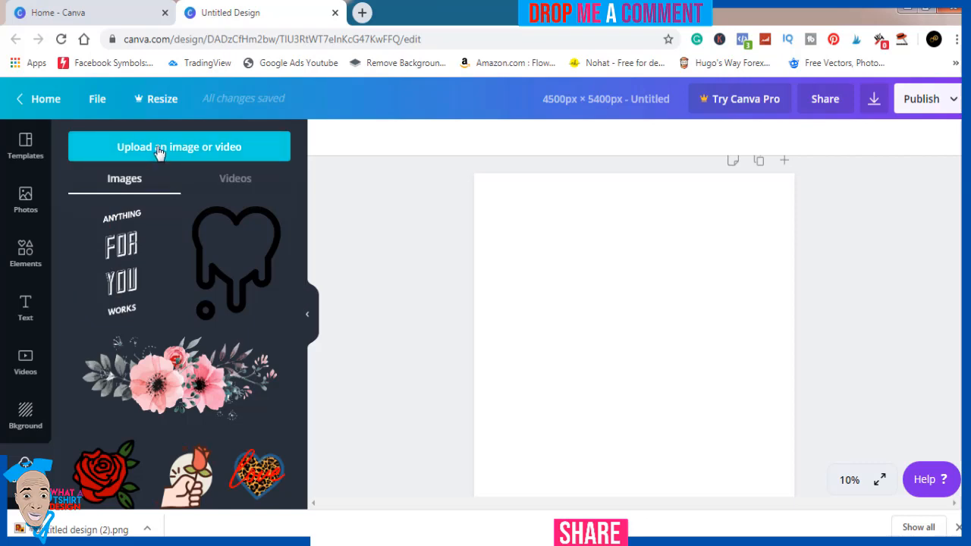
Upload the wordswag word art image from the Downloads folder into Canva
click(179, 146)
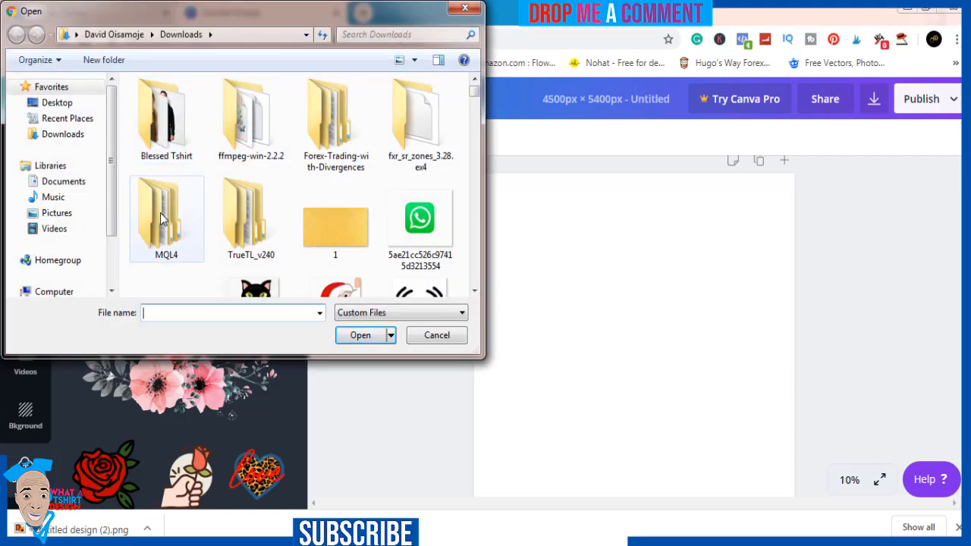
click(167, 185)
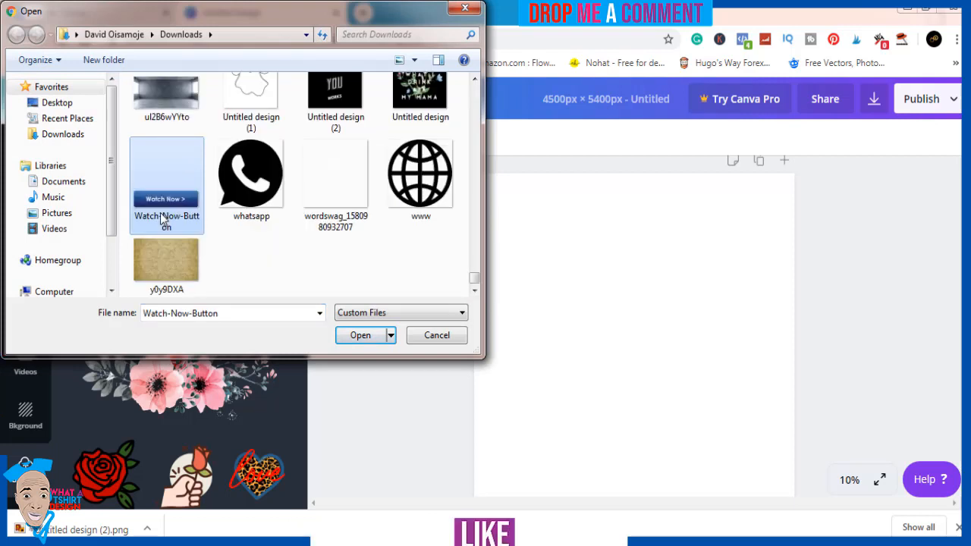
click(335, 175)
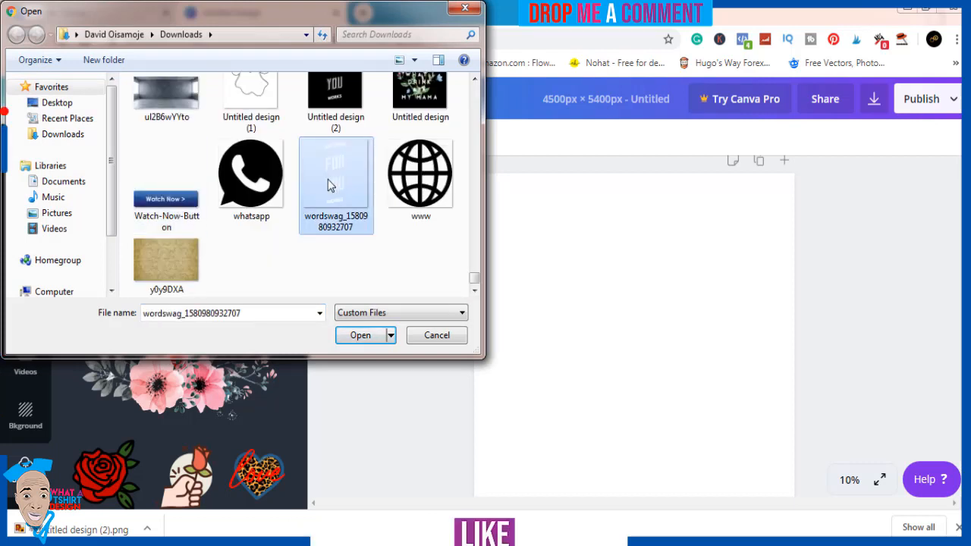
click(361, 335)
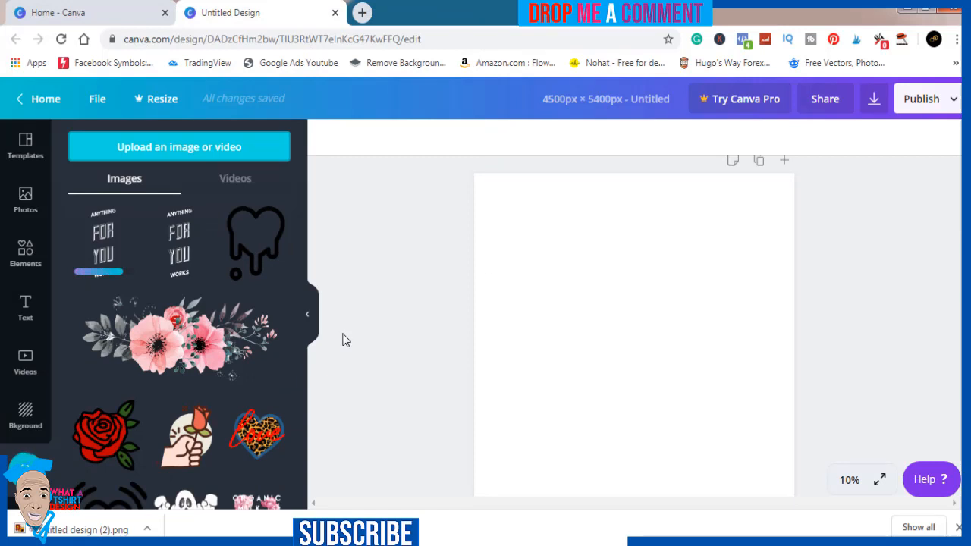
mouse_move(129, 294)
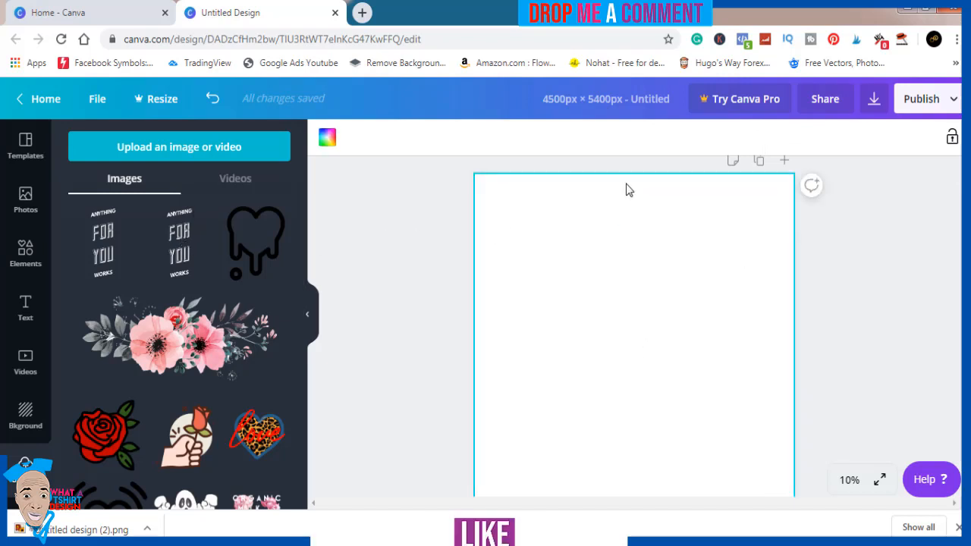
Set the page background colour to Black #000000
click(327, 137)
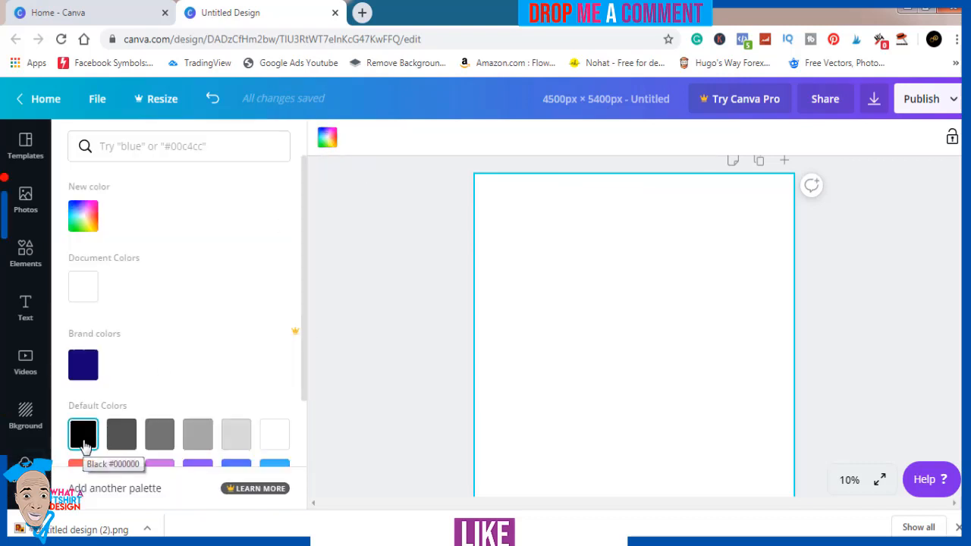
click(82, 434)
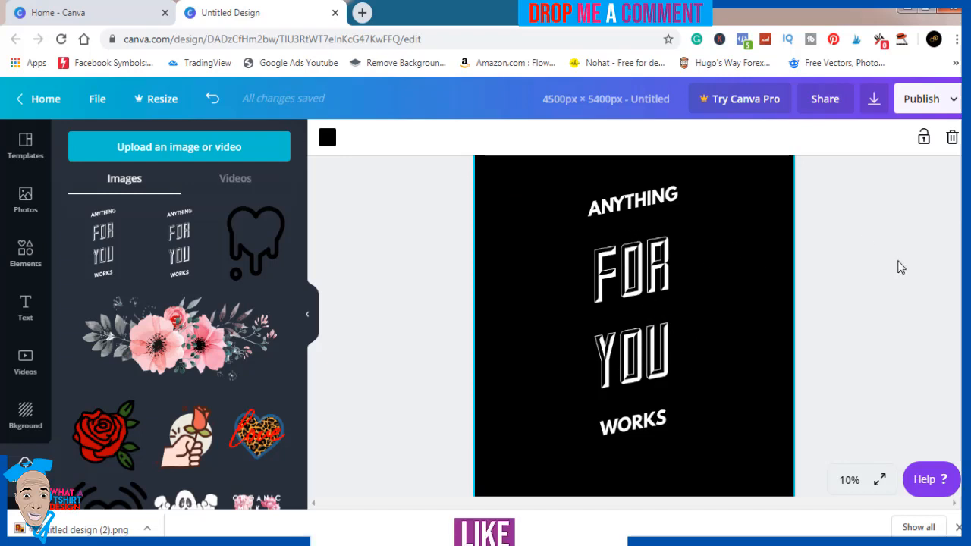
Download the black design from Canva as a PNG file
click(874, 99)
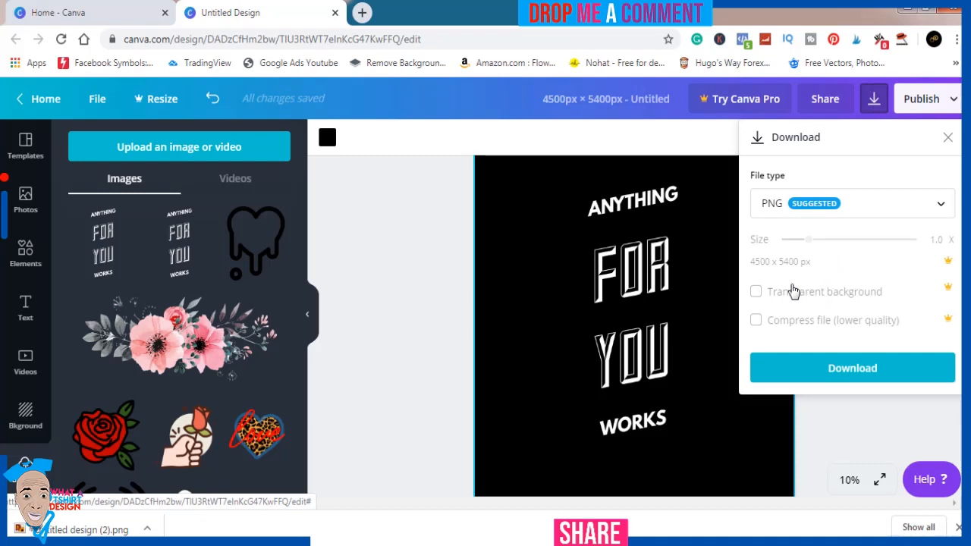
mouse_move(811, 302)
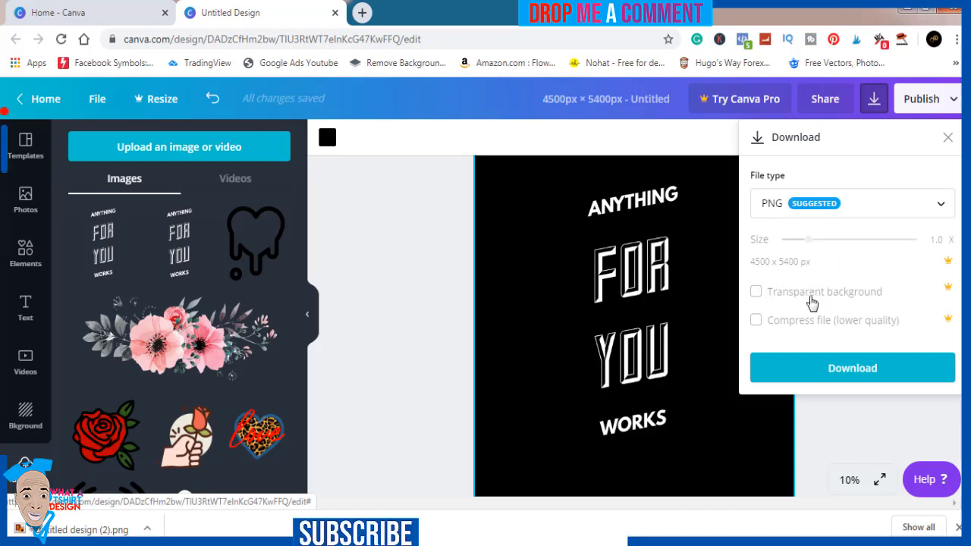
mouse_move(827, 294)
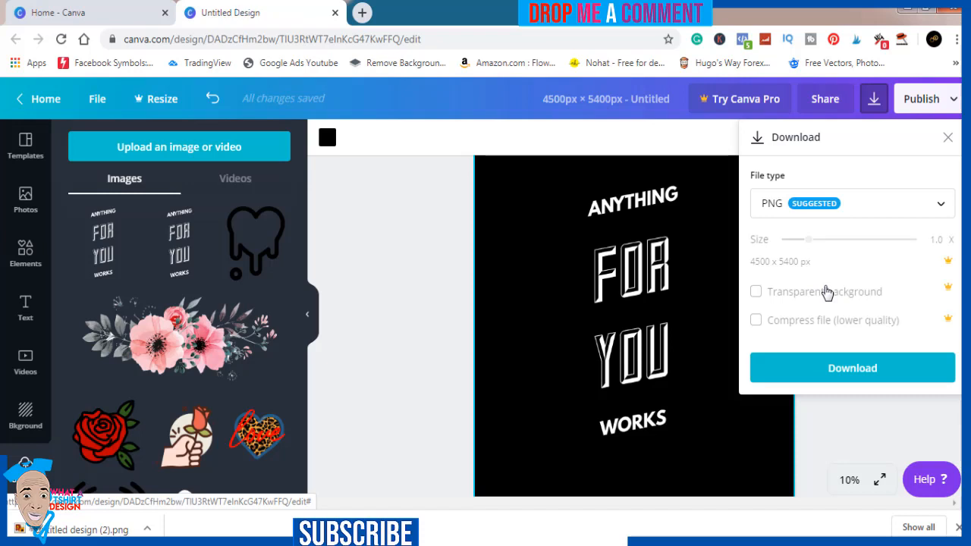
mouse_move(785, 297)
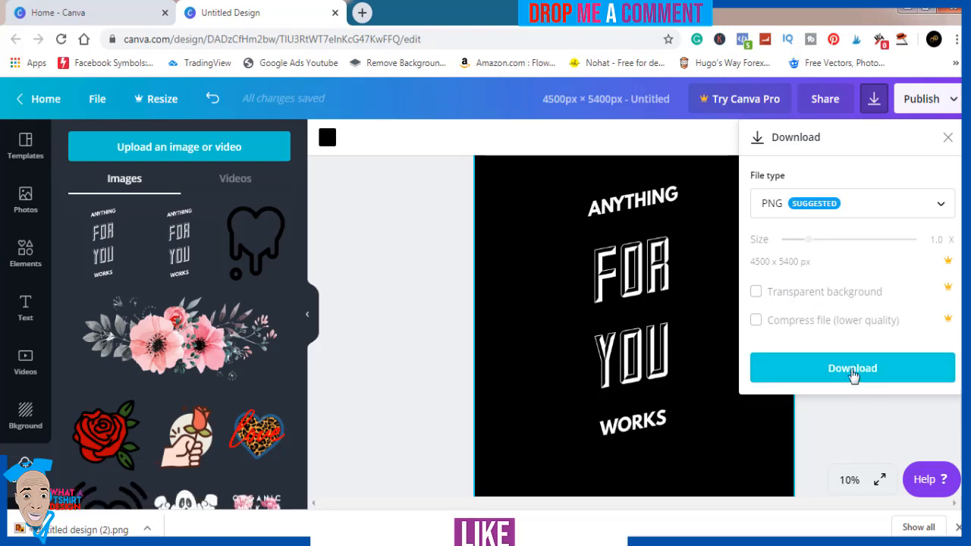
click(852, 368)
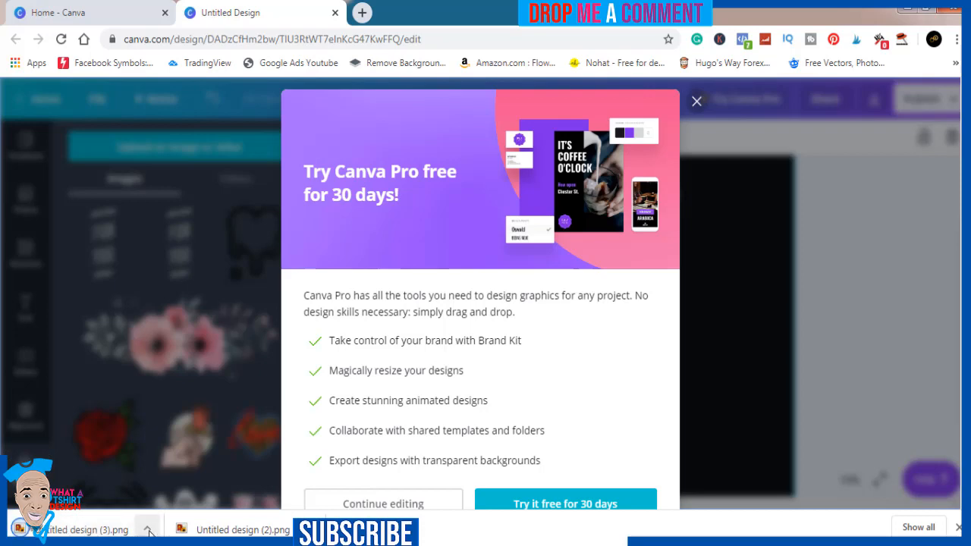
Show the downloaded Untitled design (3) PNG in its Downloads folder
click(148, 529)
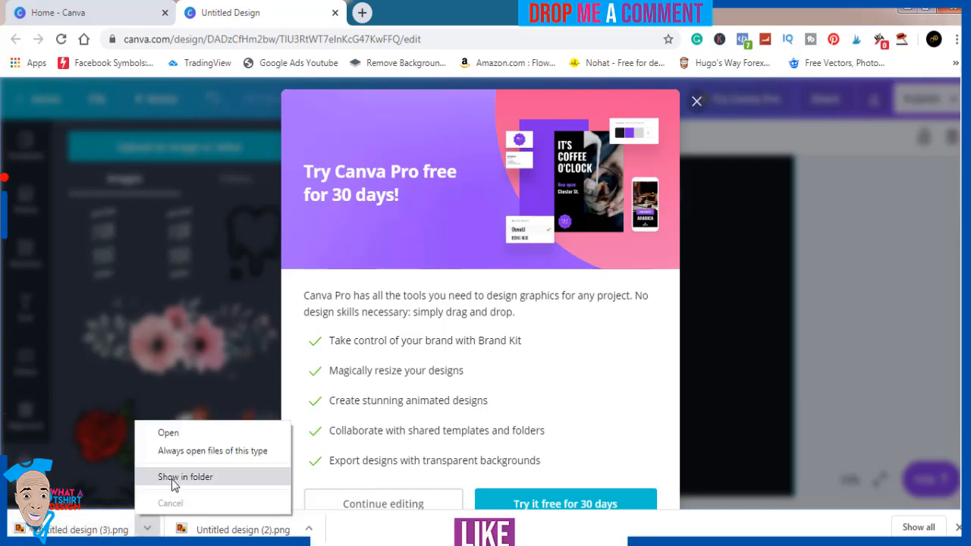
click(185, 476)
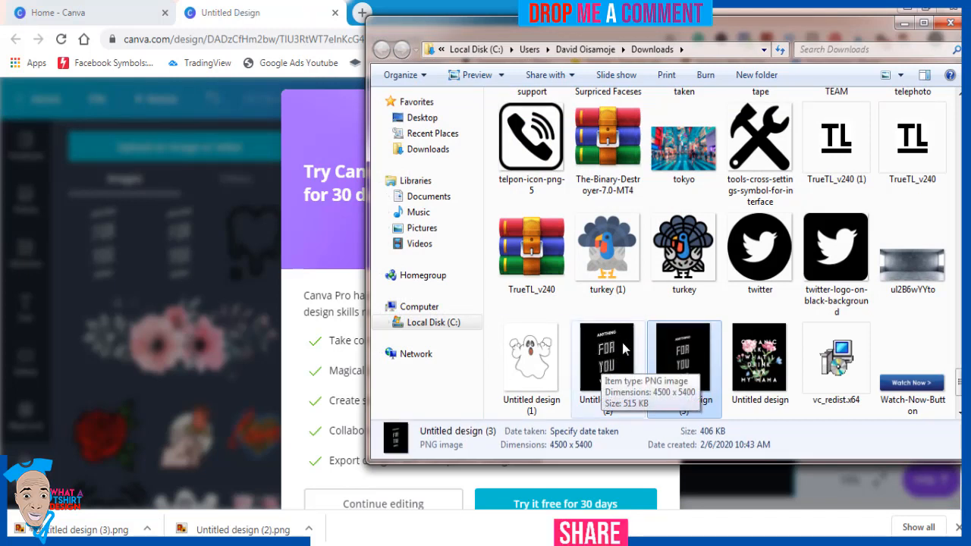
mouse_move(600, 346)
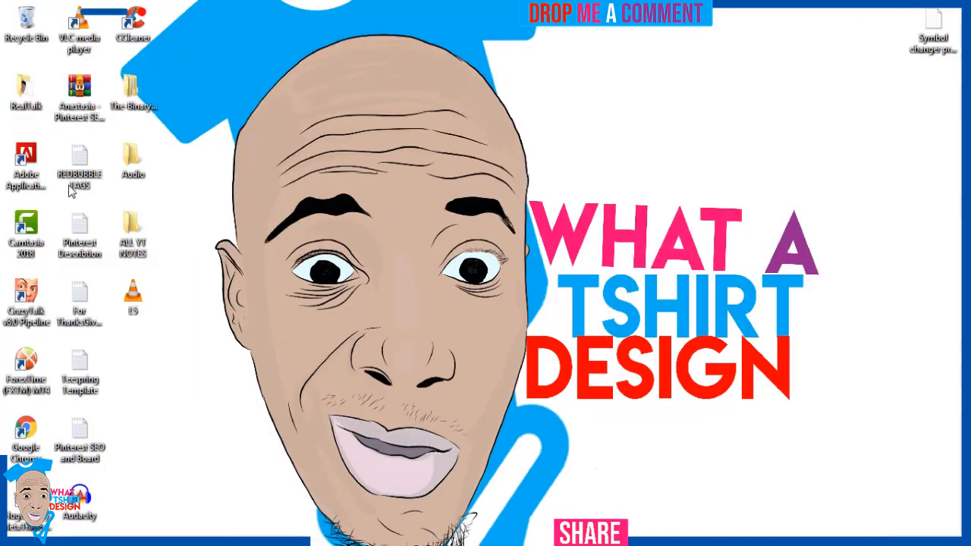
Locate Untitled design (2) in Downloads and open it with Adobe Photoshop
double_click(26, 86)
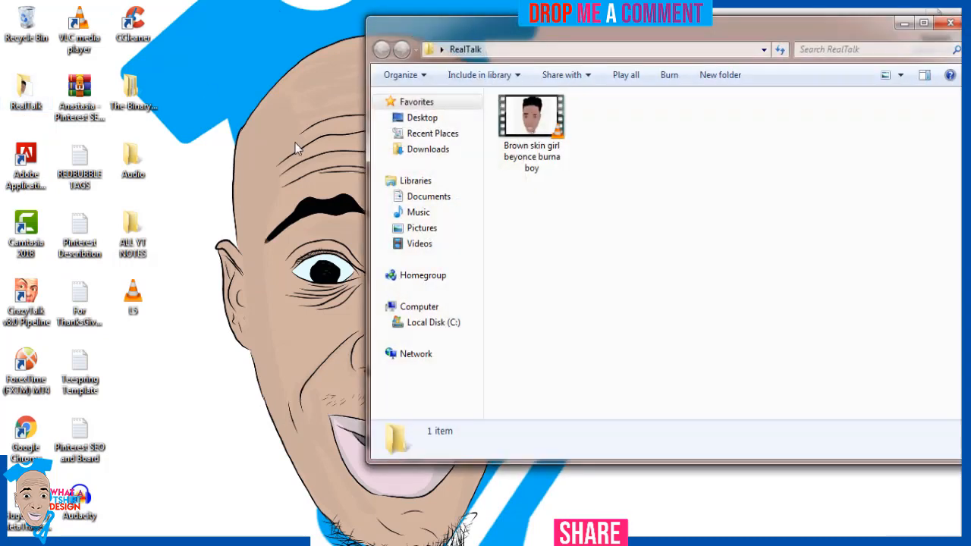
click(428, 149)
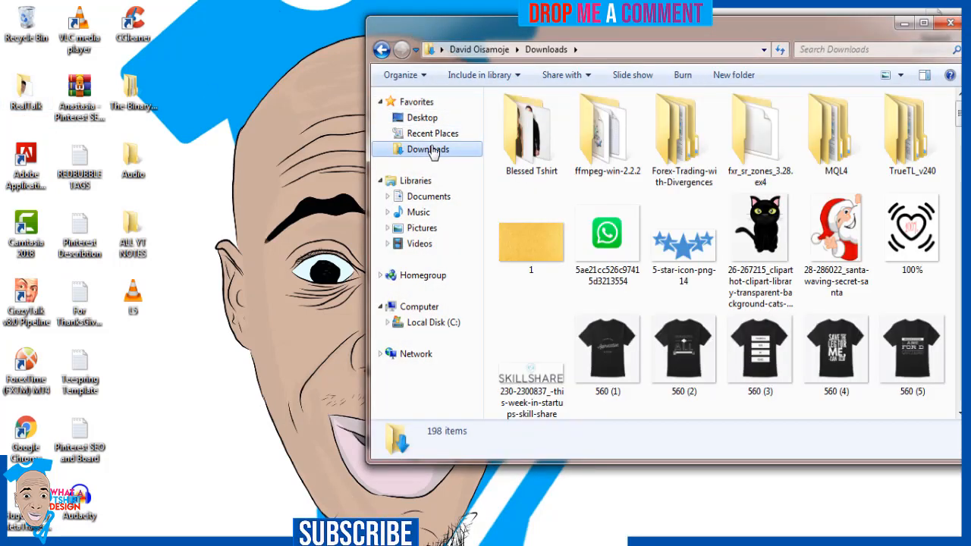
click(607, 234)
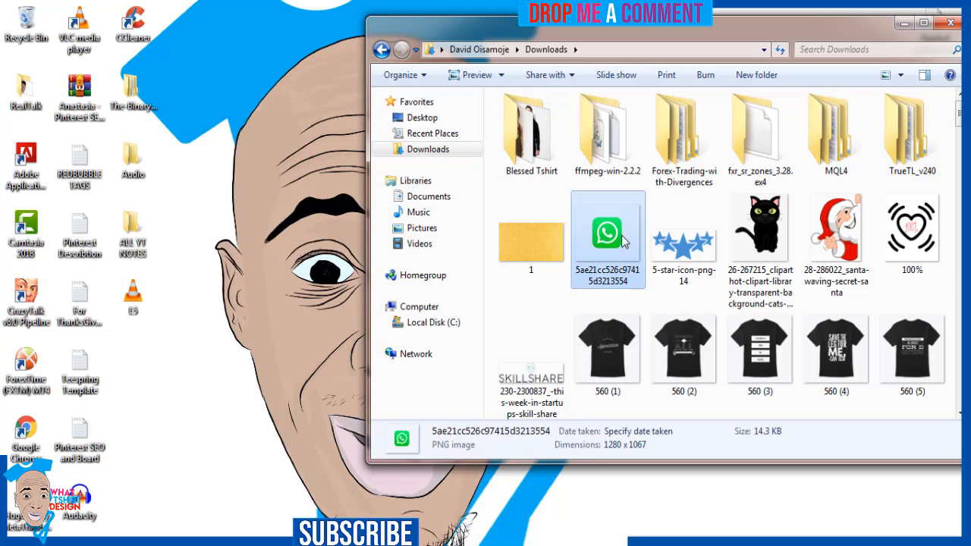
scroll(down, 3)
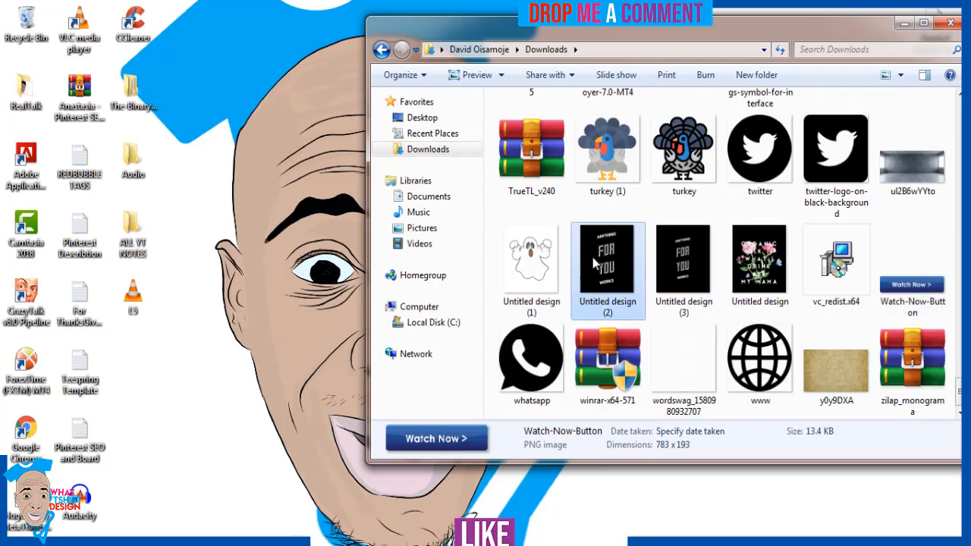
right_click(607, 258)
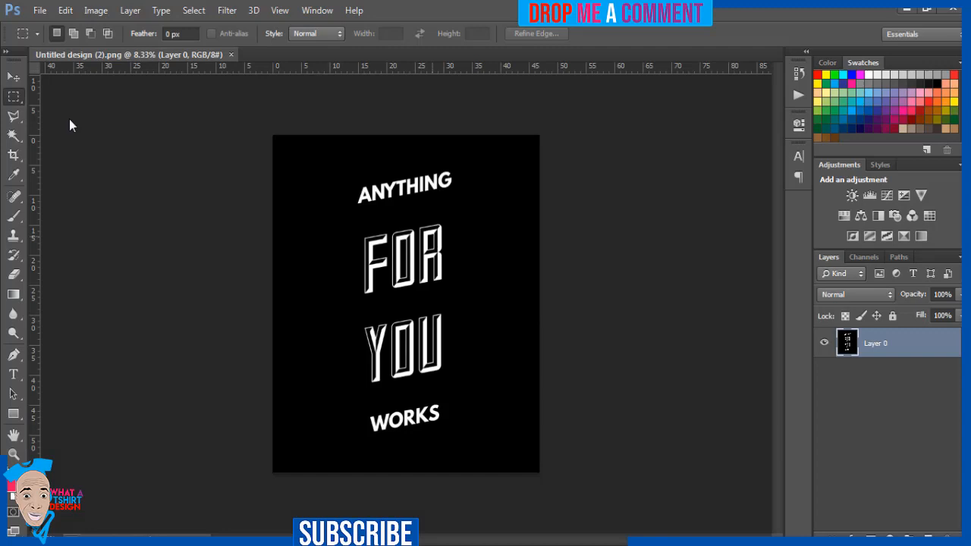
Magic Wand-select the black background and leftover black inside the letters on the artwork layer
click(12, 78)
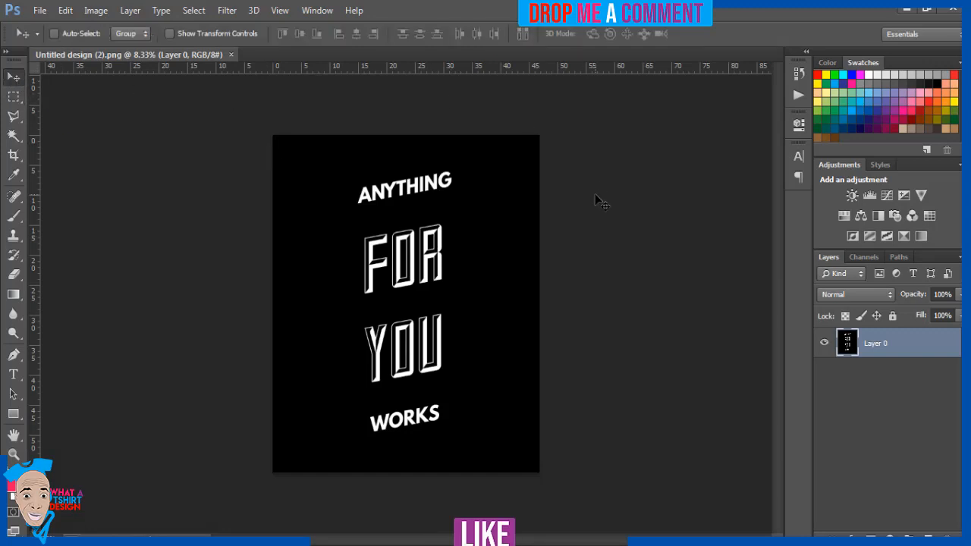
mouse_move(925, 413)
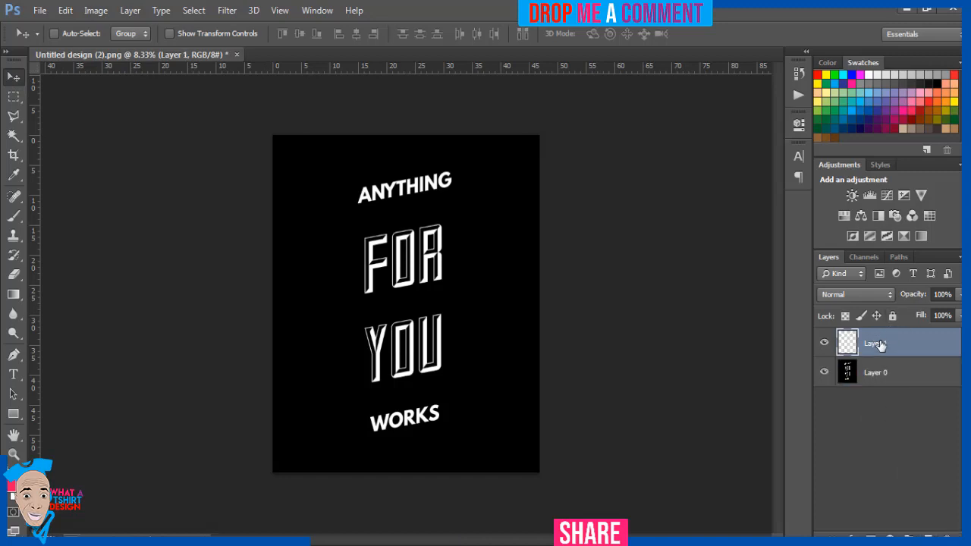
click(876, 372)
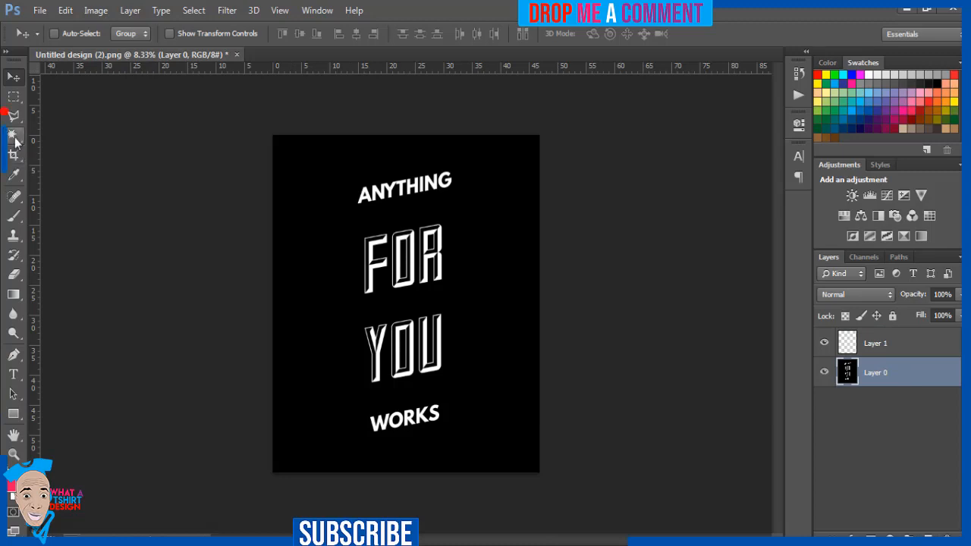
mouse_move(14, 138)
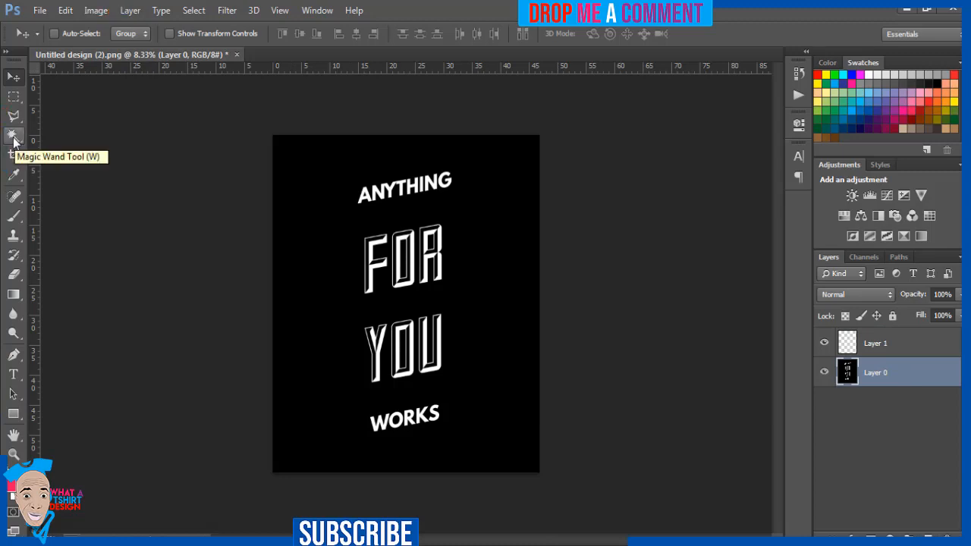
click(13, 137)
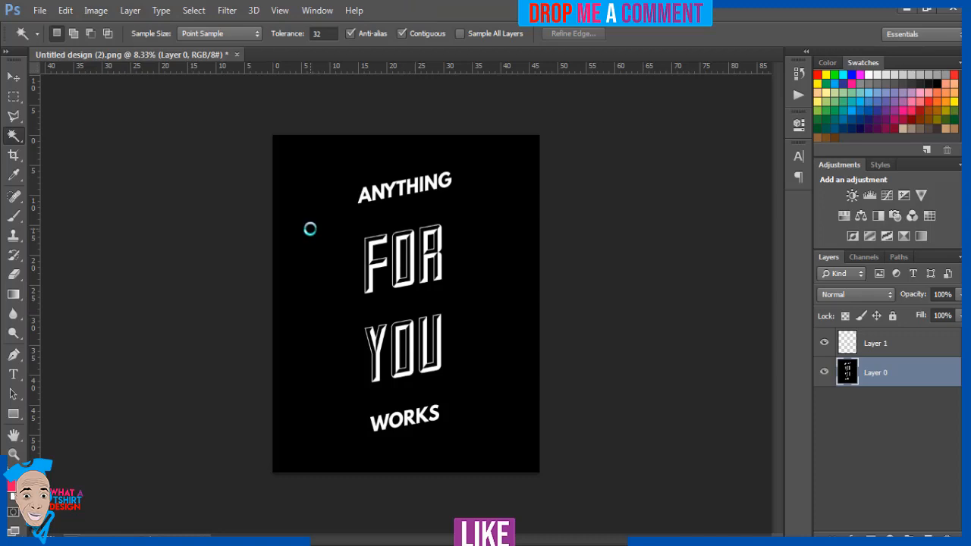
click(309, 229)
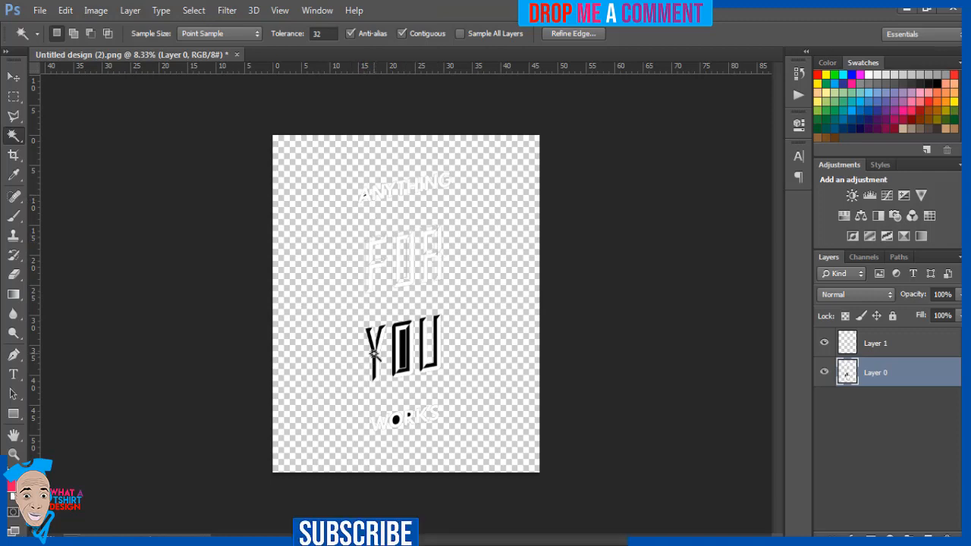
click(376, 349)
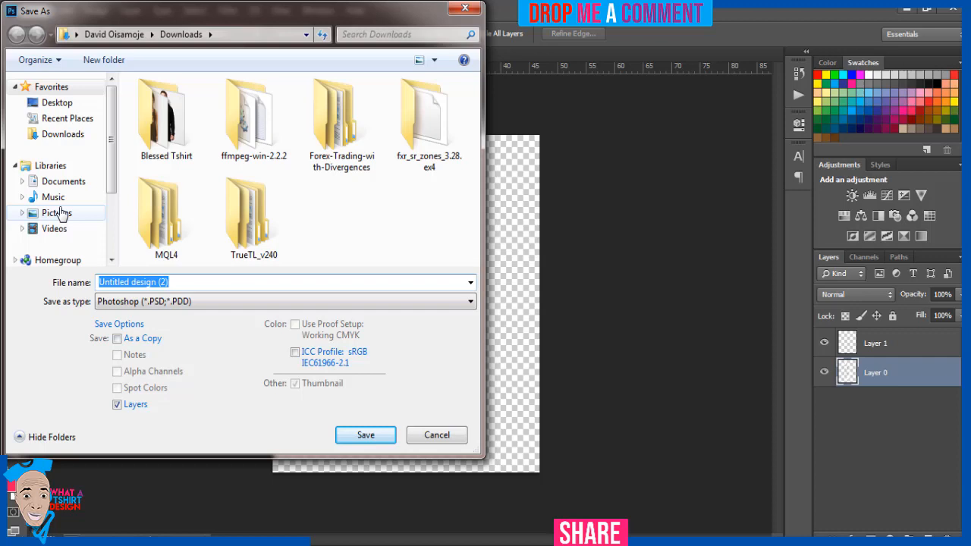
Choose the Pictures library as save location and enter the file name ATFY full
click(57, 213)
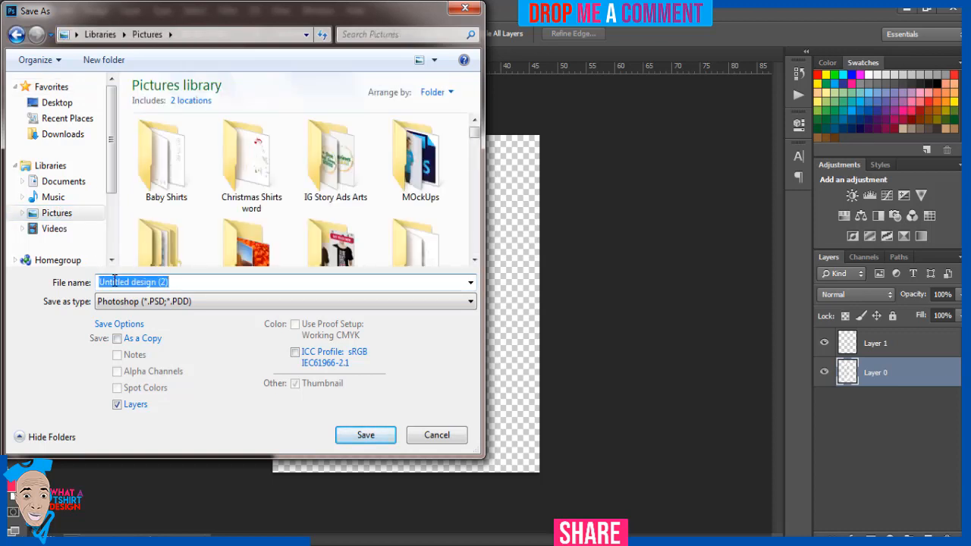
text(a)
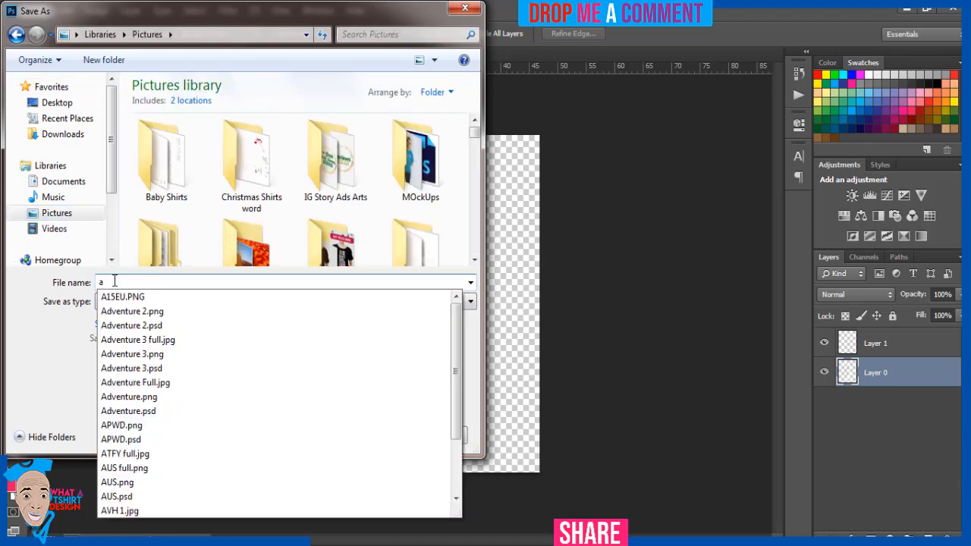
text(t)
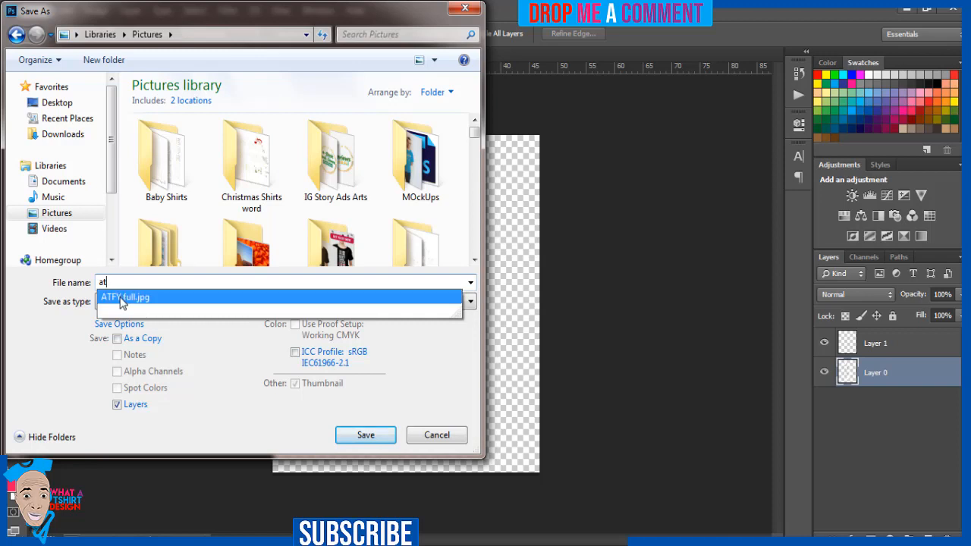
click(124, 296)
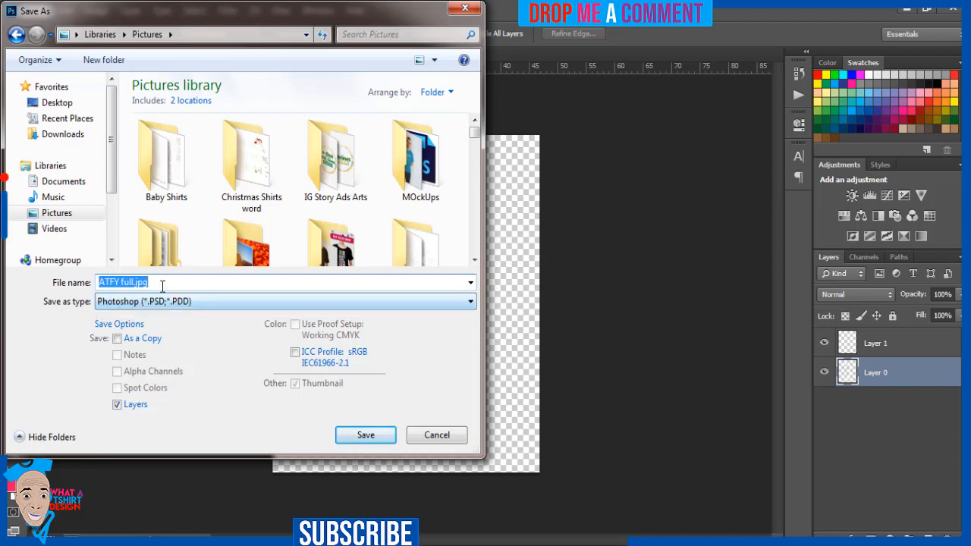
click(161, 281)
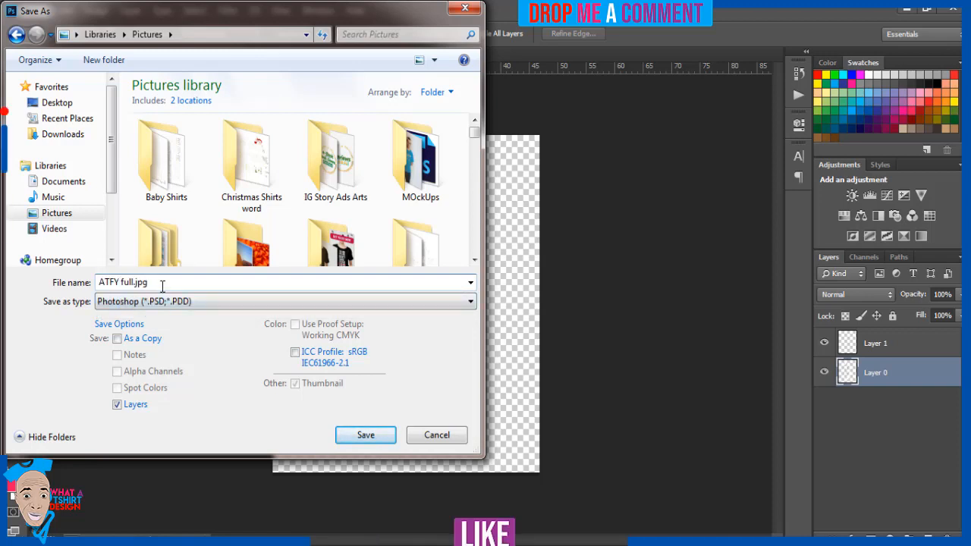
text(ATFY full)
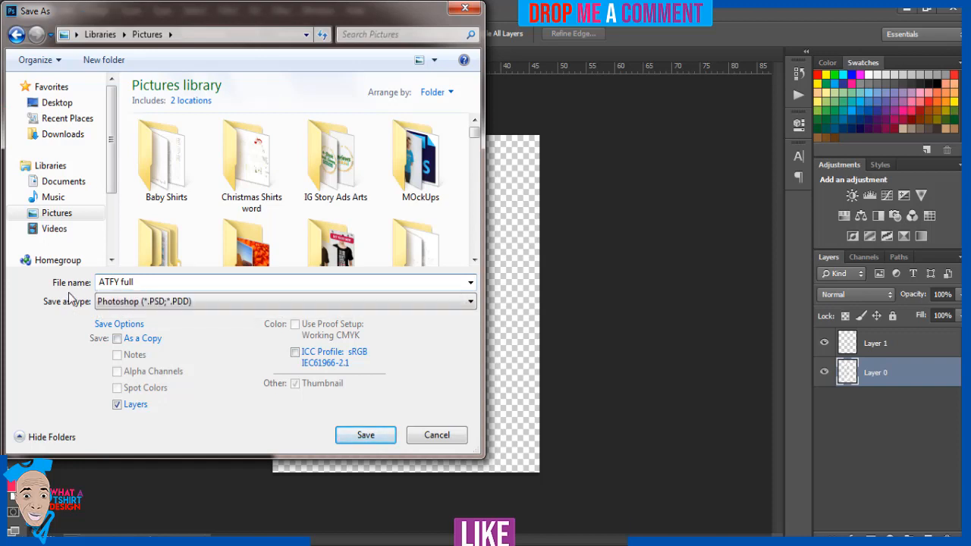
Save as PNG named ATFY and confirm the PNG Options
click(285, 301)
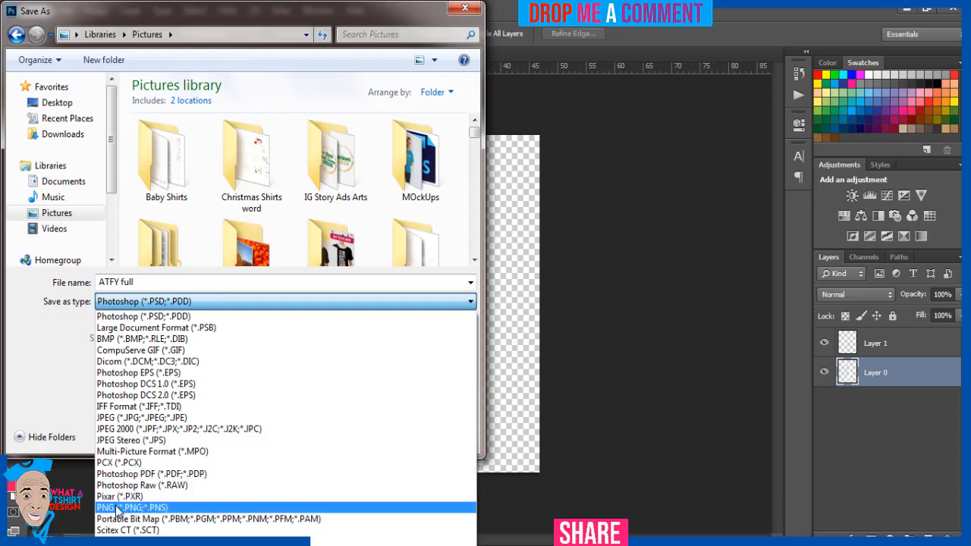
click(132, 507)
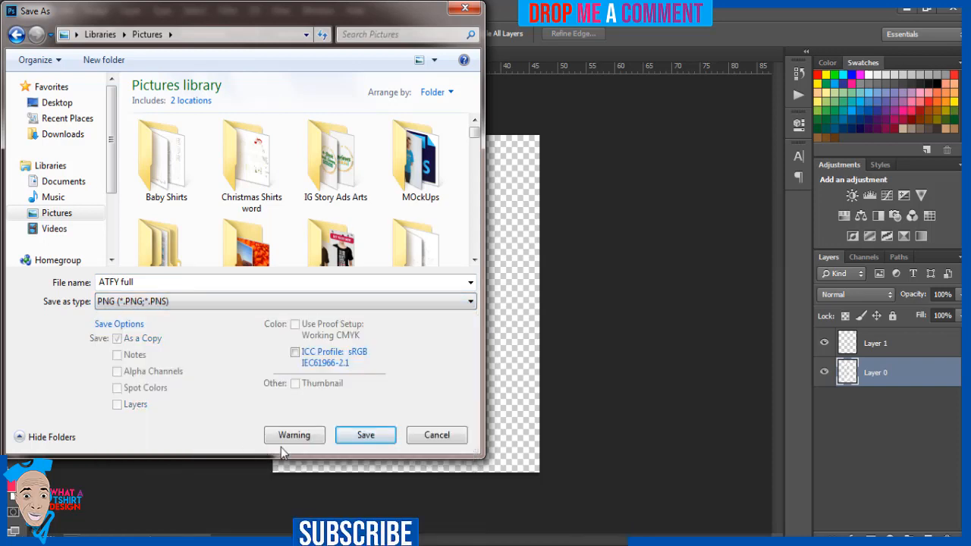
click(136, 282)
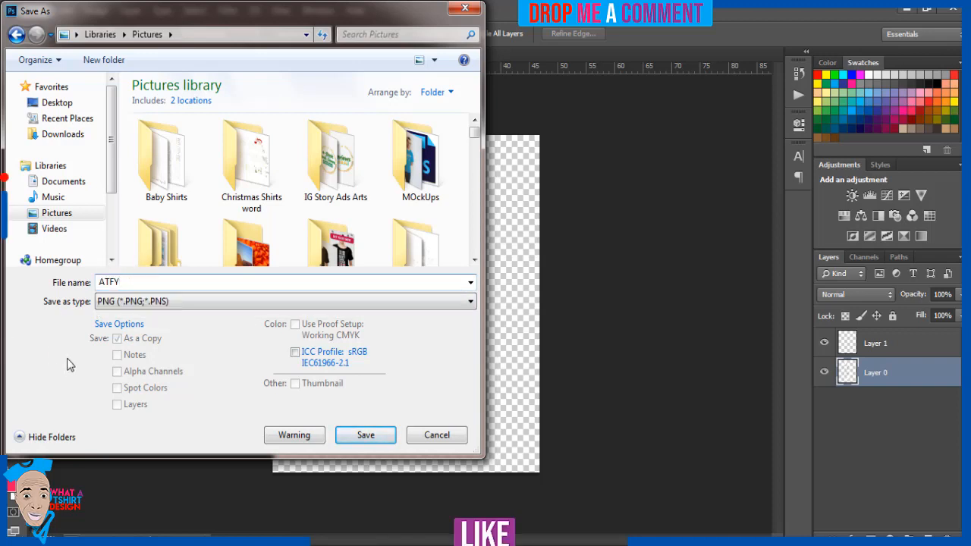
mouse_move(365, 433)
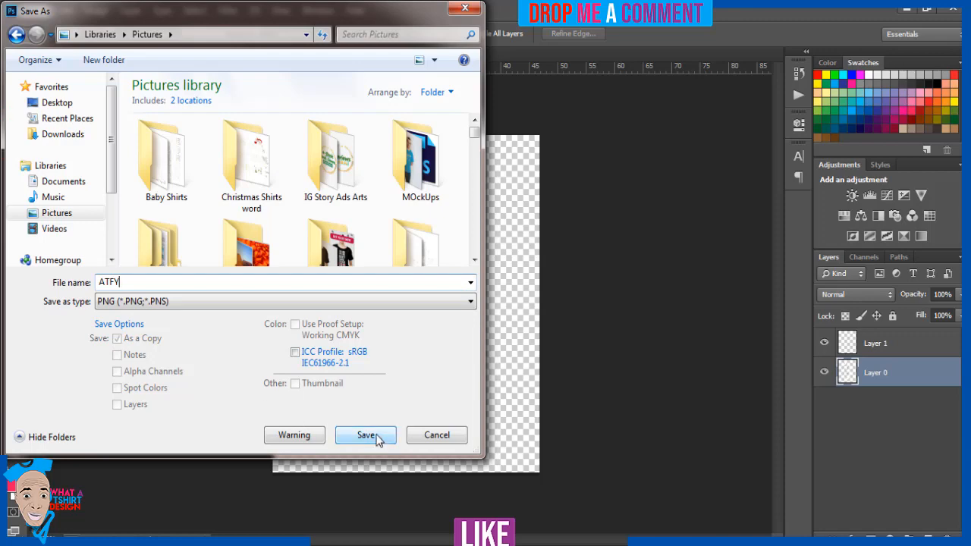
click(368, 434)
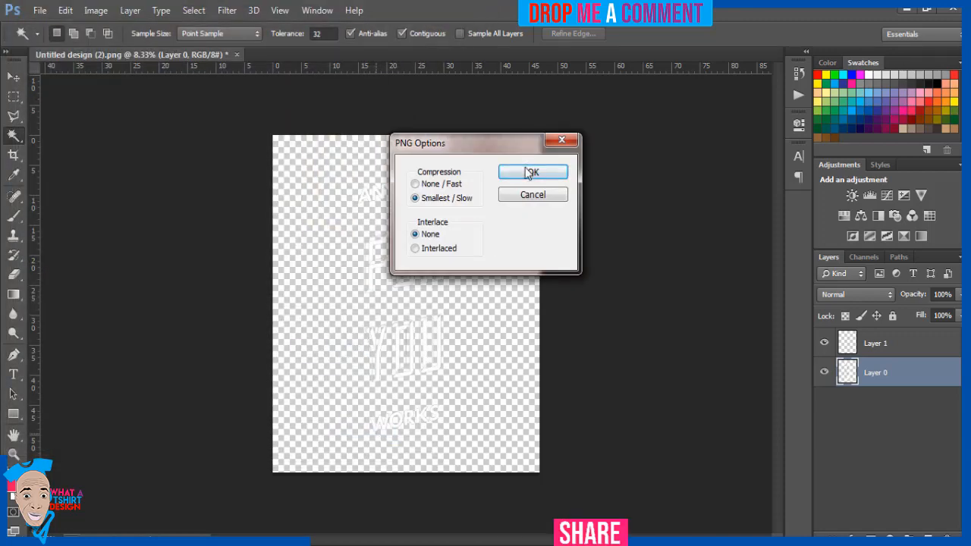
click(533, 172)
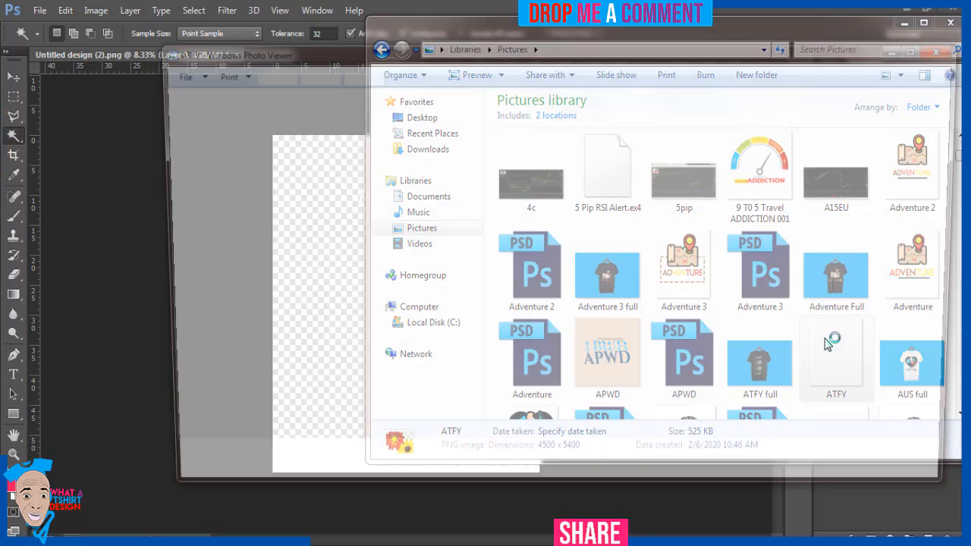
Preview the ATFY PNG in Photo Viewer, then preview the Adventure 3 full mockup image
double_click(836, 357)
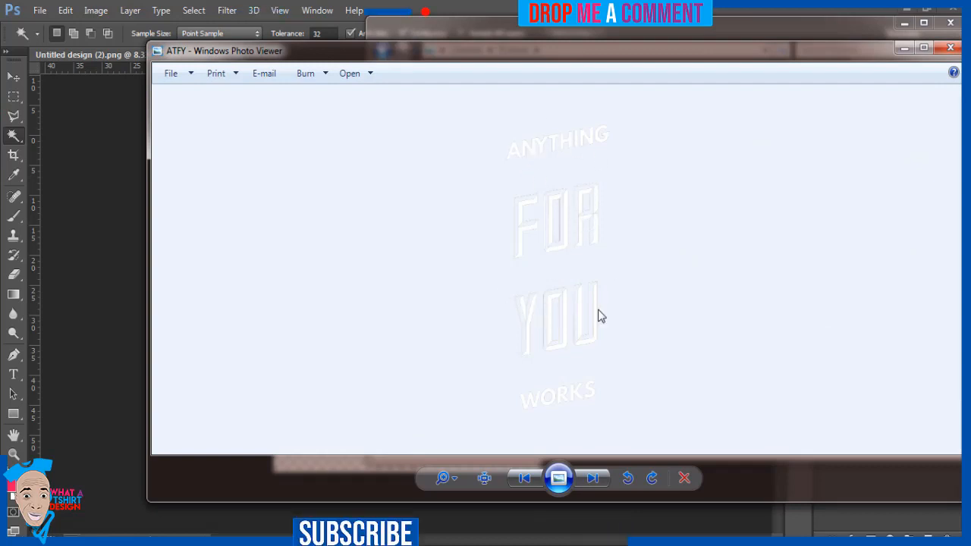
mouse_move(950, 51)
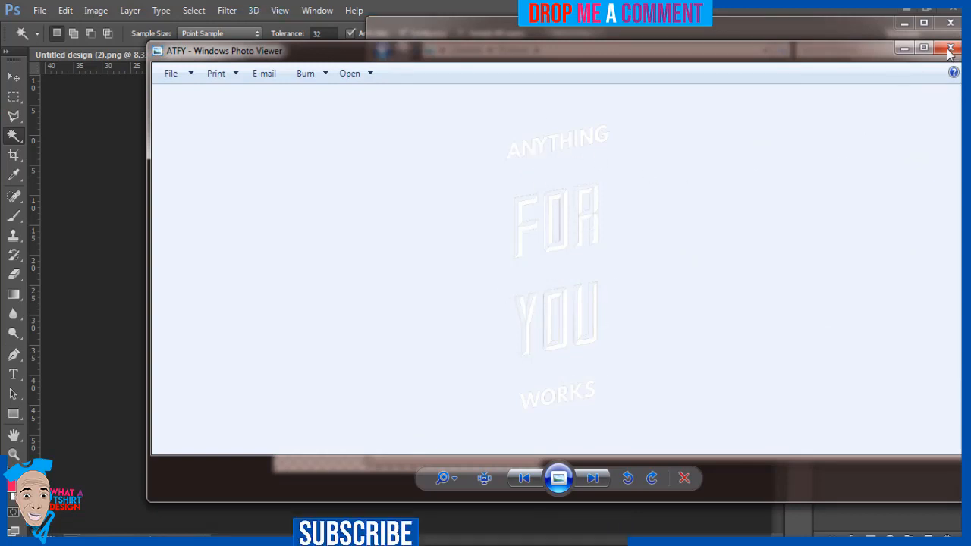
click(950, 51)
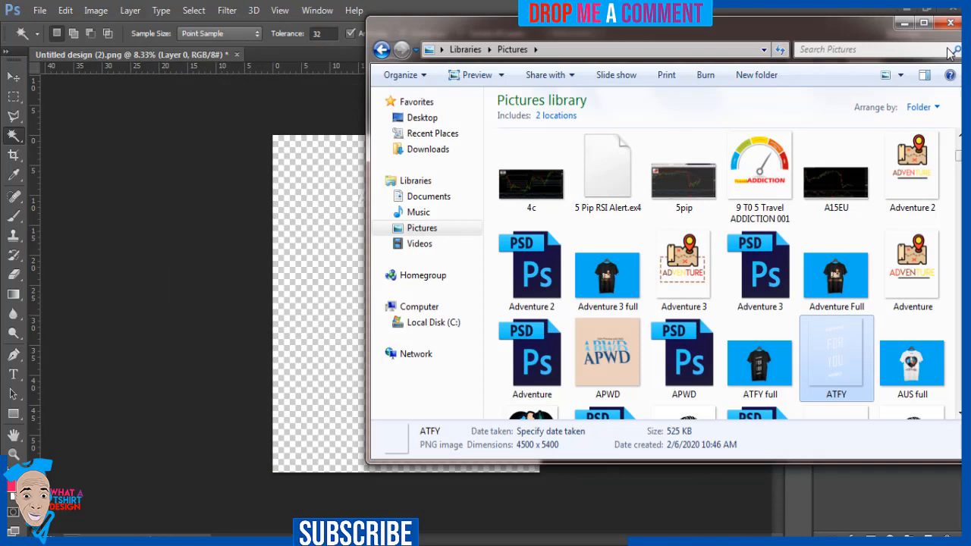
click(606, 270)
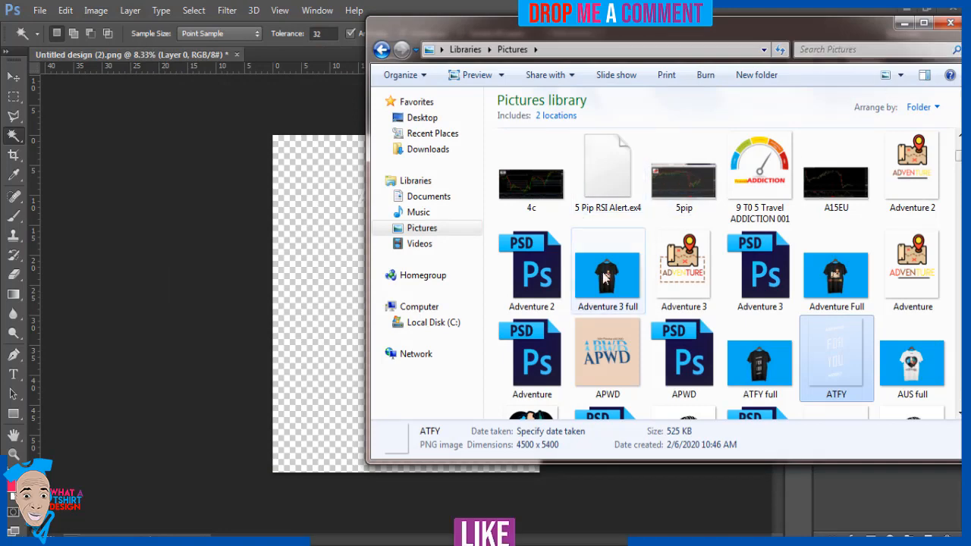
double_click(606, 270)
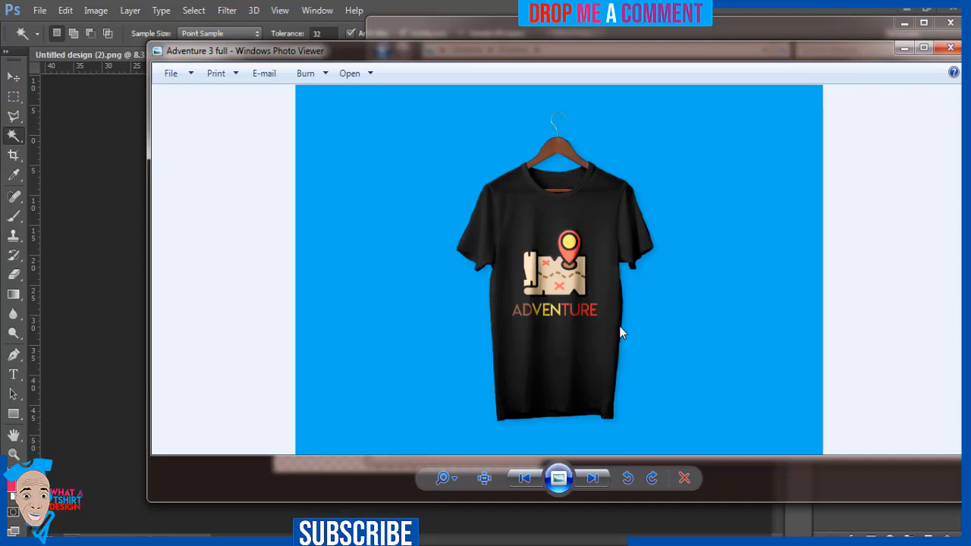
mouse_move(801, 237)
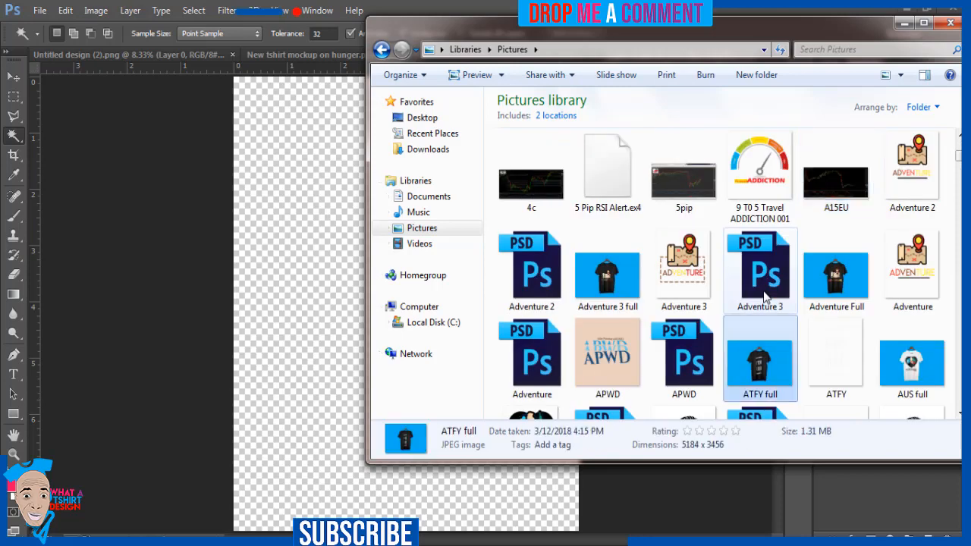
Place ATFY.png into the mockup's Layer 31.psb and scale it down to fit the canvas
click(836, 357)
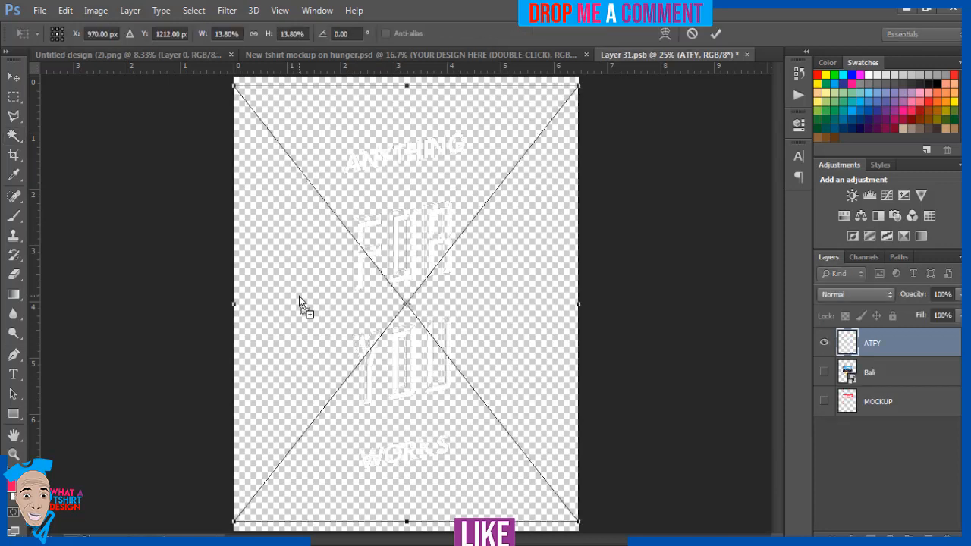
mouse_move(491, 379)
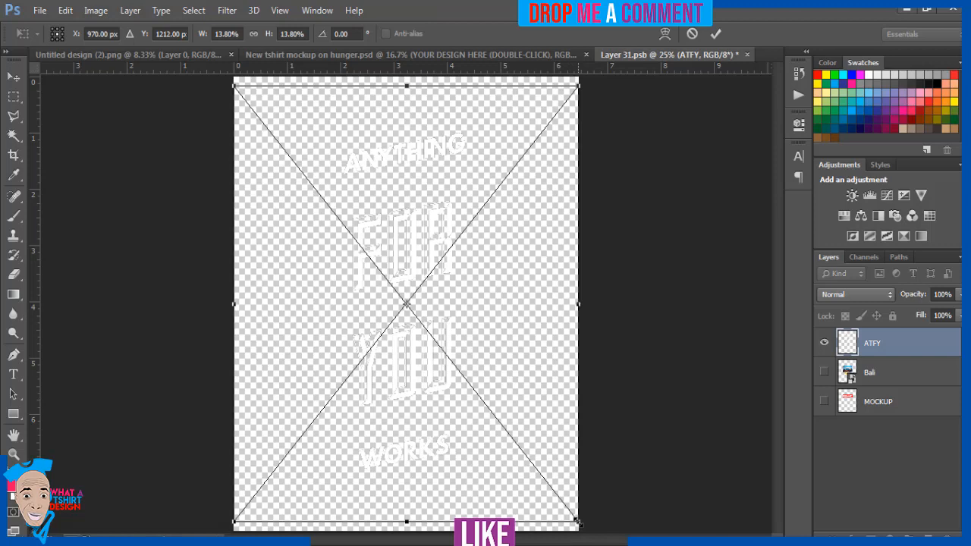
drag(578, 522, 531, 467)
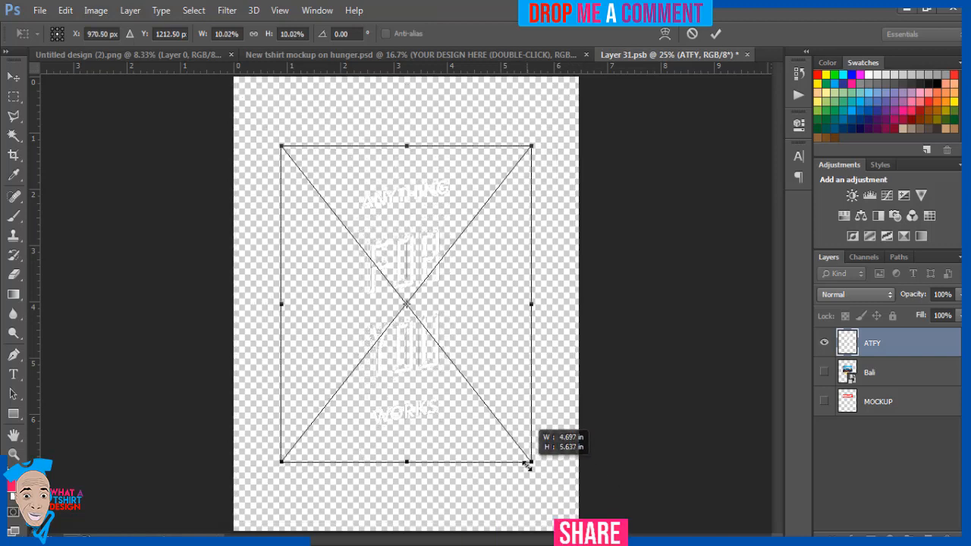
drag(531, 467, 527, 458)
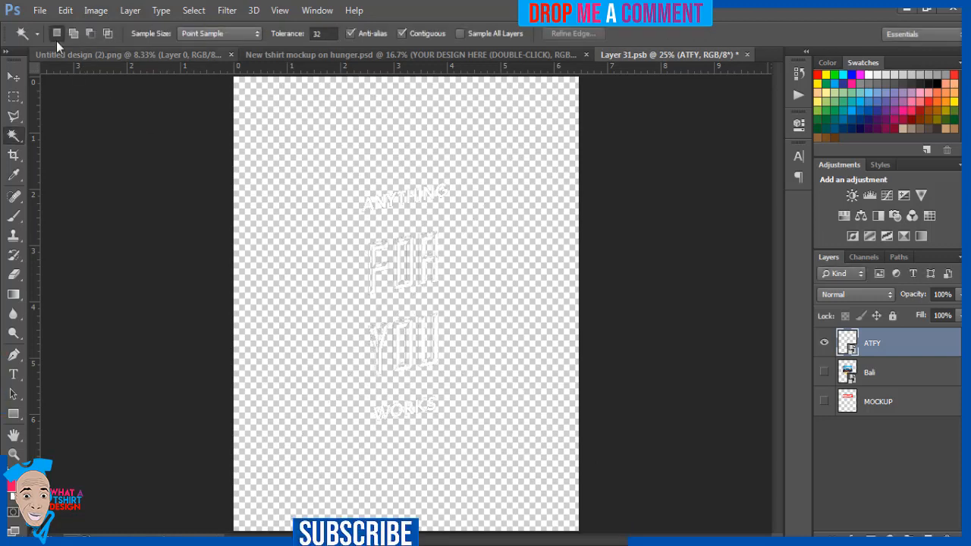
click(40, 9)
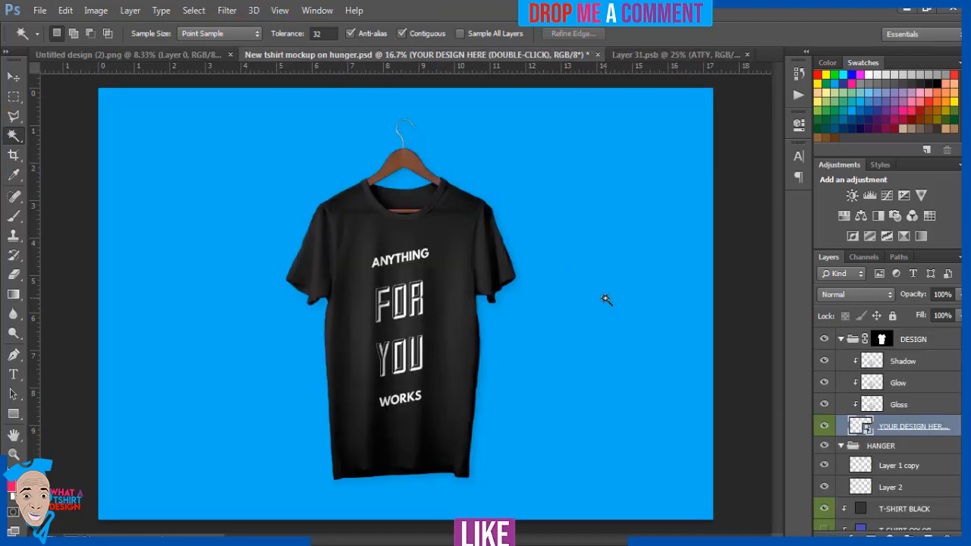
mouse_move(575, 371)
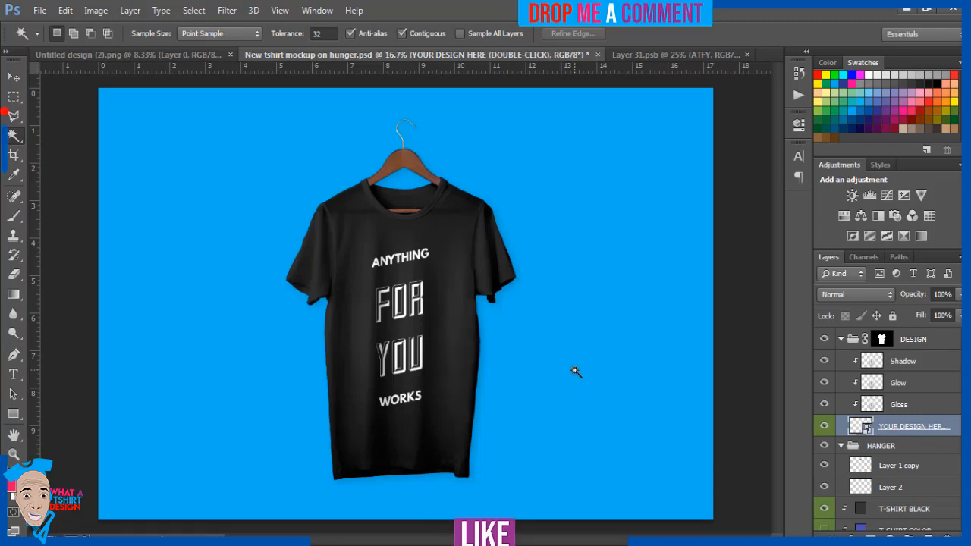
mouse_move(554, 476)
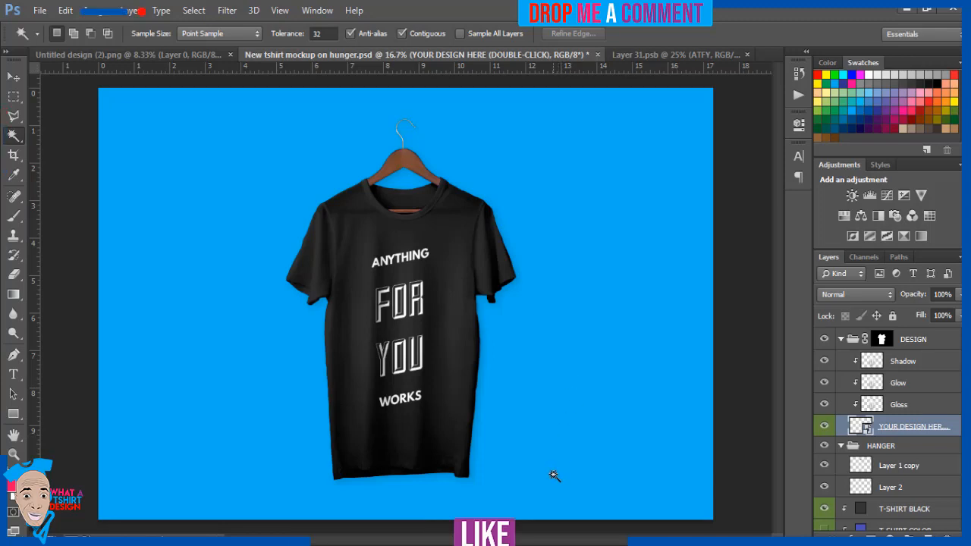